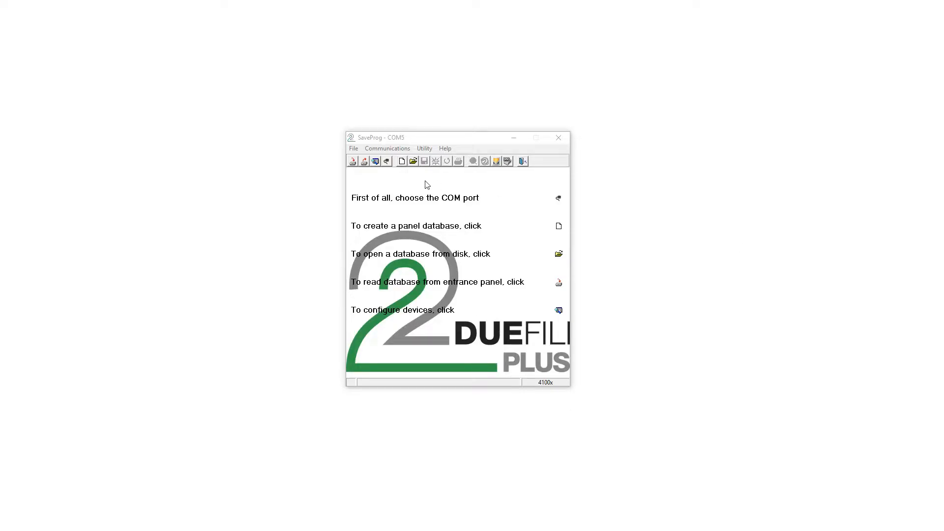
mouse_move(557, 194)
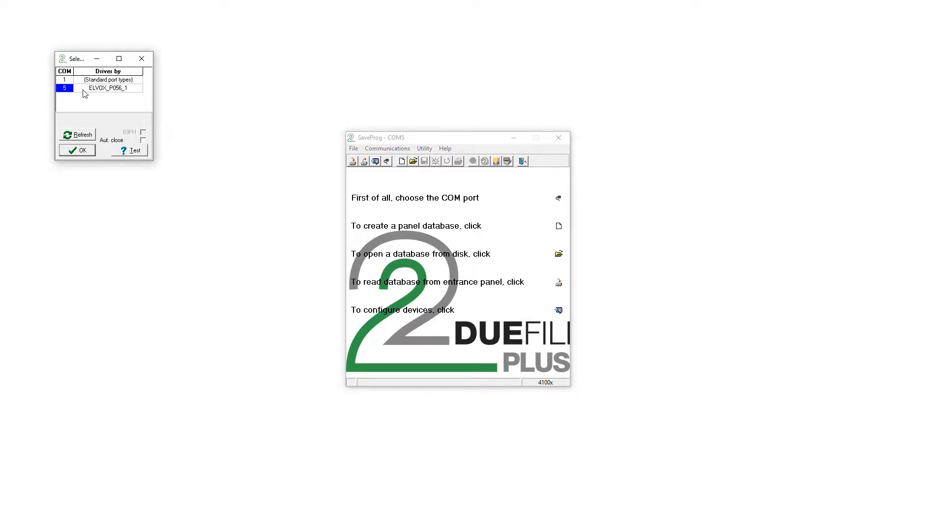
Confirm COM5 (ELVDX driver) as the communication port
left_click(76, 150)
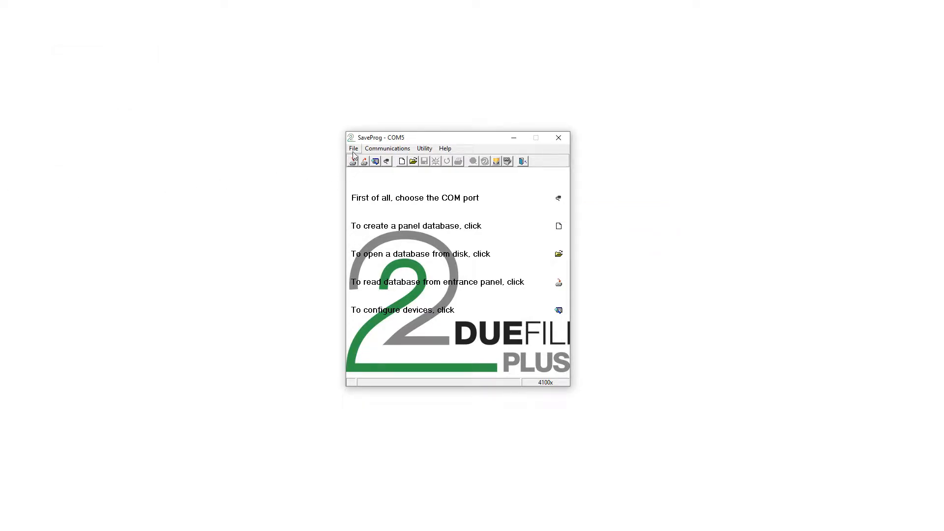
Open the 'Chocolate factory test' project database in project mode via File > Project Mode
left_click(353, 148)
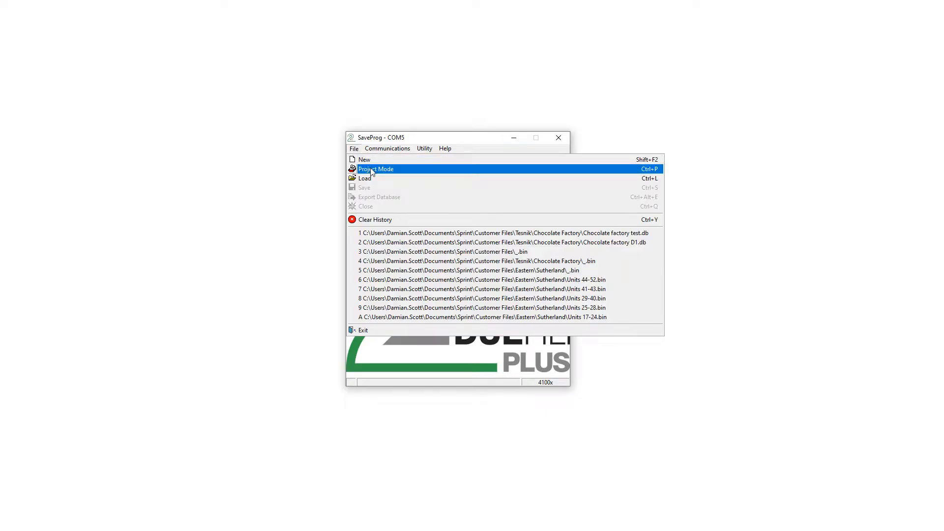
left_click(365, 178)
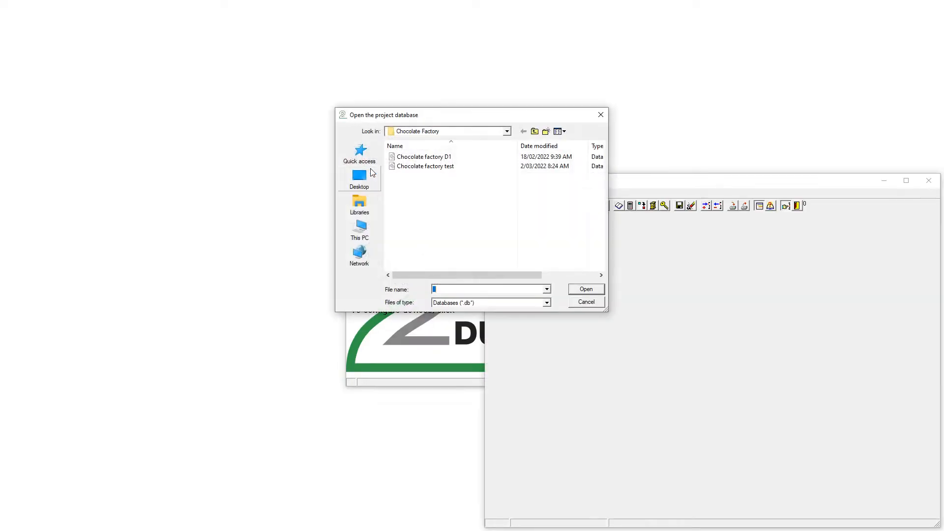
left_click(426, 167)
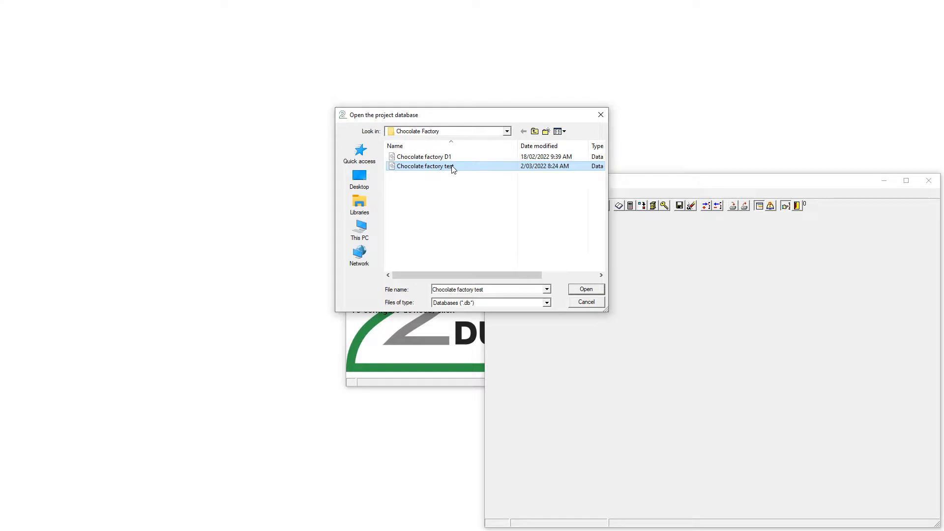
left_click(584, 289)
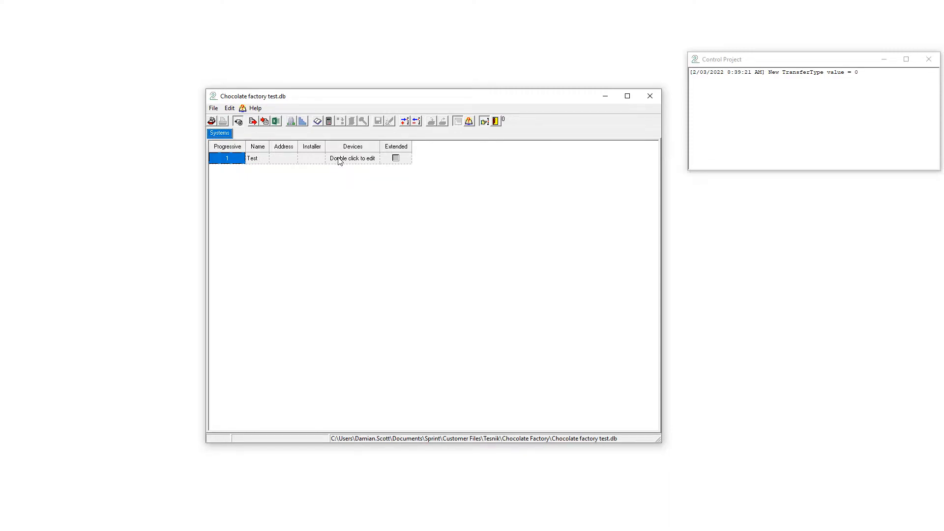
Open the Test system's devices and show its user phonebook of ten entries
double_click(352, 157)
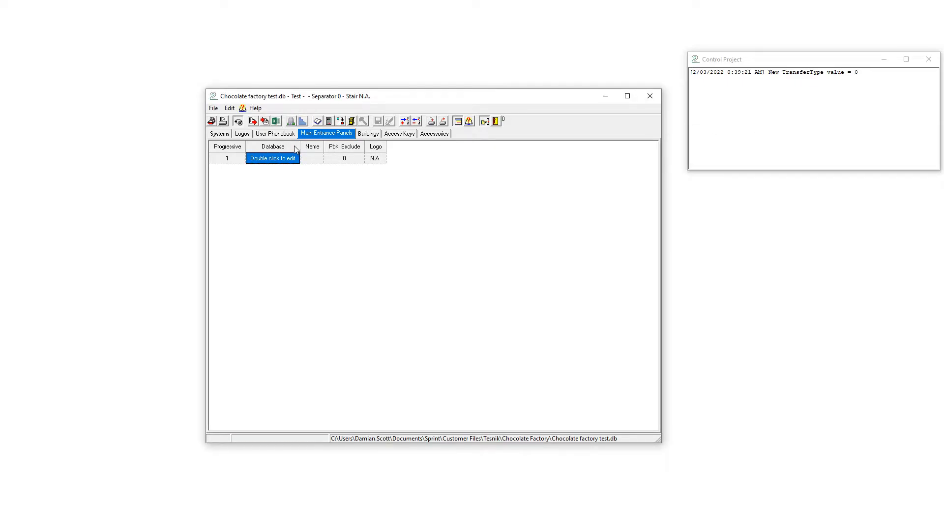
left_click(274, 133)
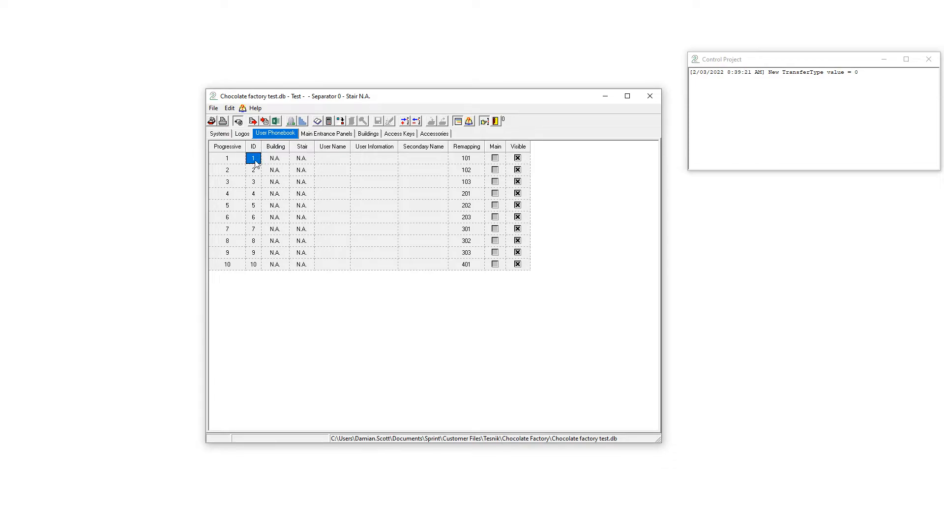
left_click(253, 264)
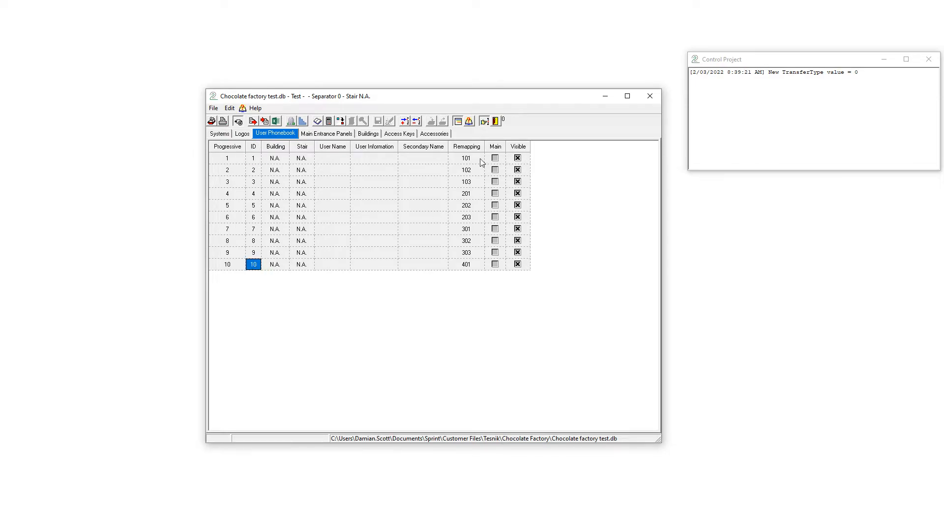
left_click(465, 158)
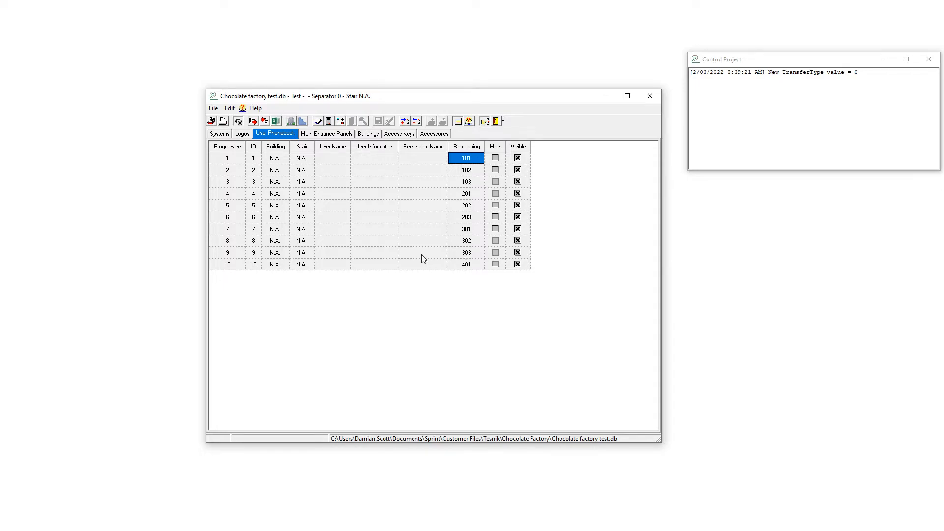
mouse_move(377, 241)
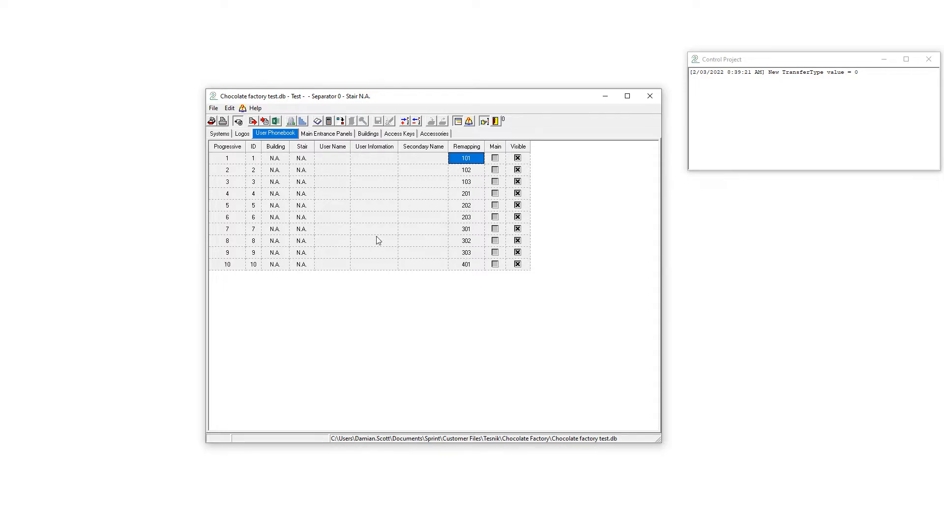
left_click(326, 133)
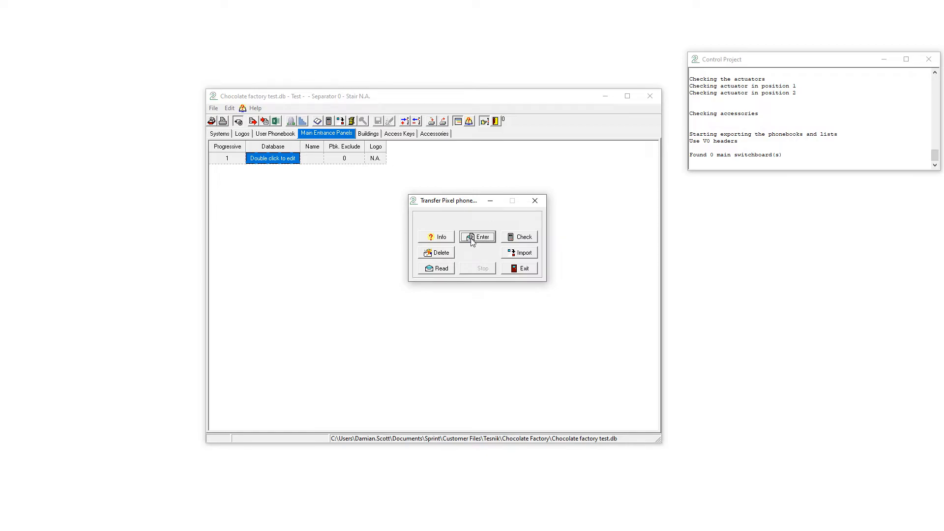
Write the phonebook to the main entrance panel and acknowledge 'Written in 17 s'
left_click(476, 236)
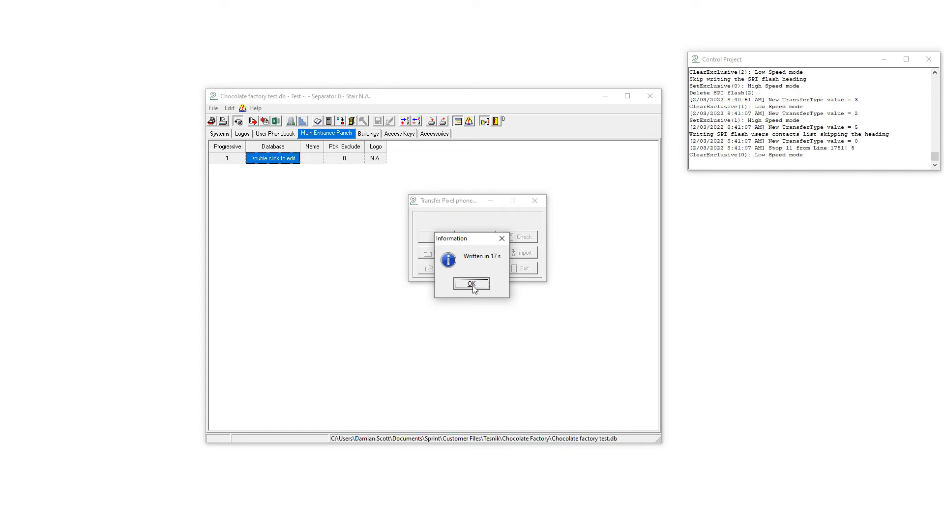
left_click(471, 283)
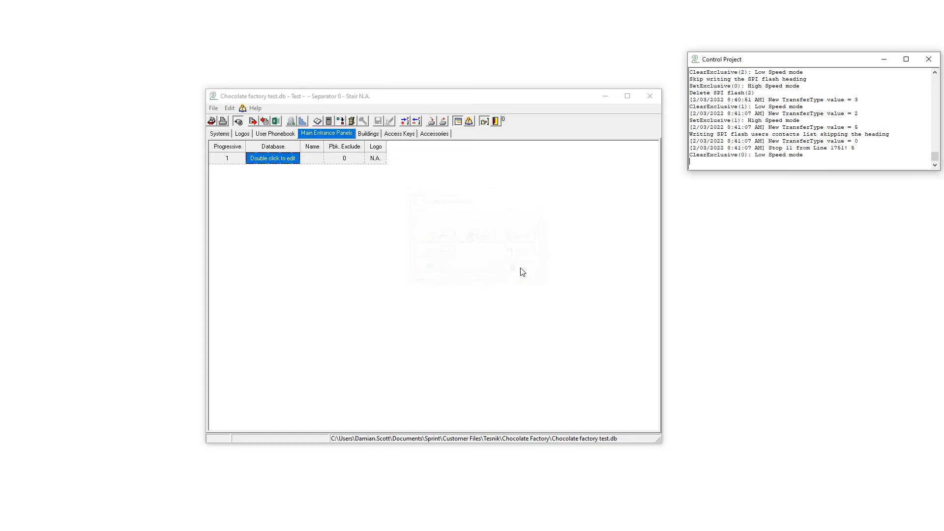